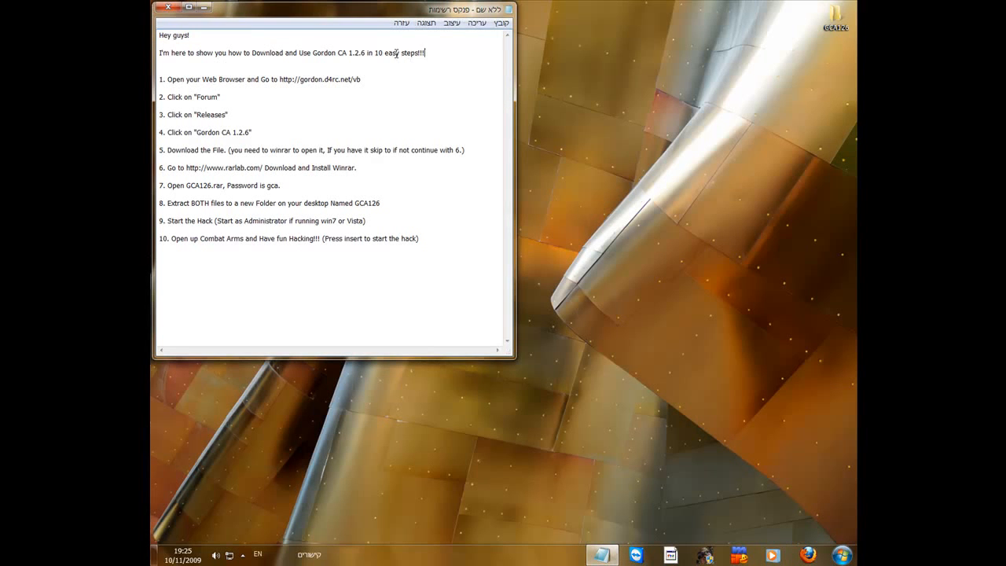
# Select the gordon.d4rc.net/vb forum address in the Notepad step list
pyautogui.moveTo(322, 79); pyautogui.dragTo(363, 79)
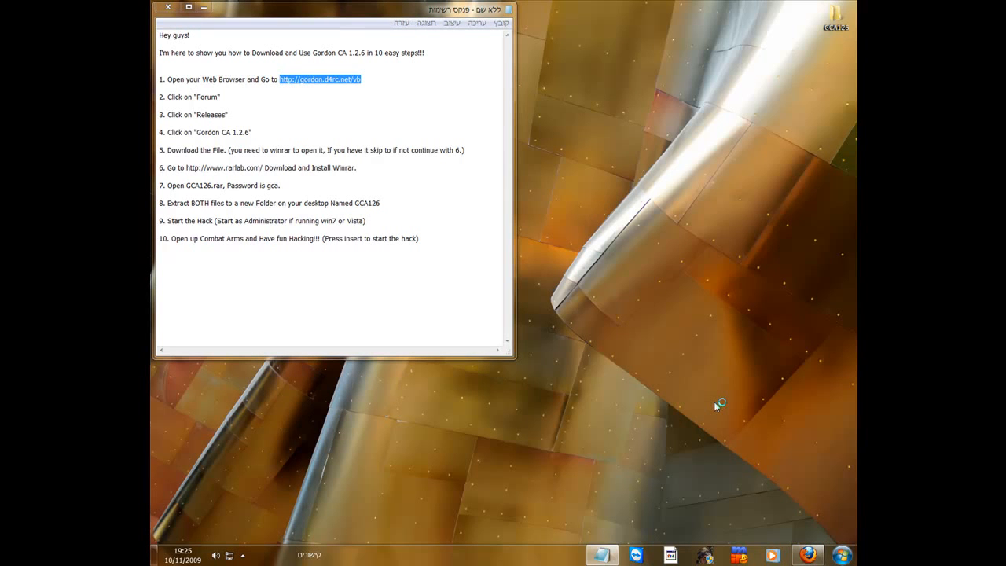
pyautogui.moveTo(616, 250)
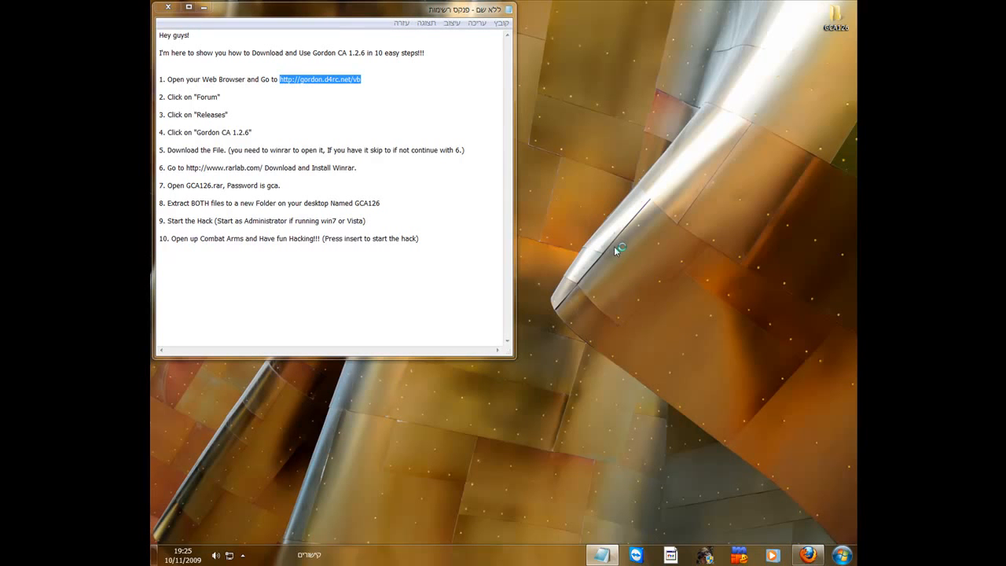
pyautogui.moveTo(632, 211)
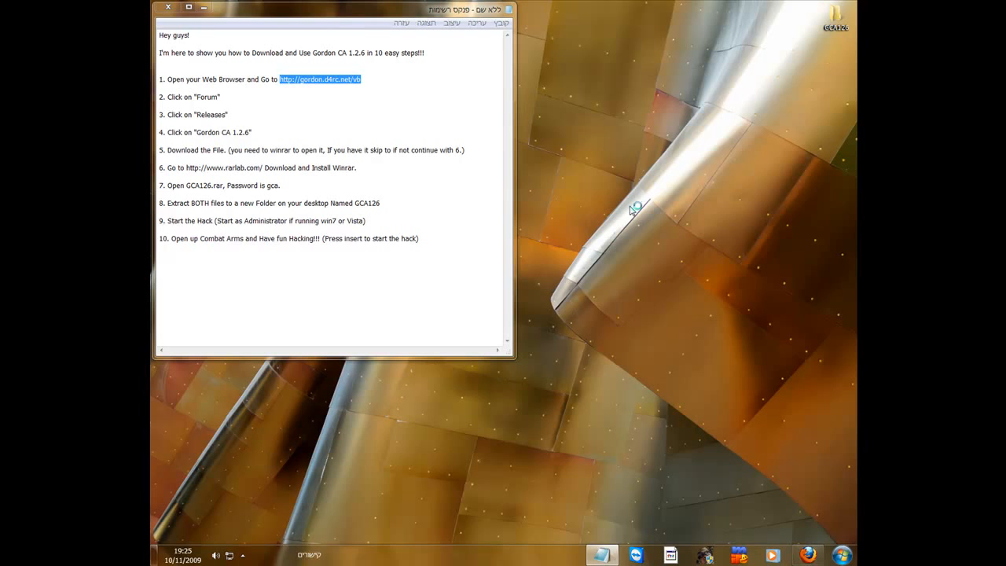
pyautogui.moveTo(566, 88)
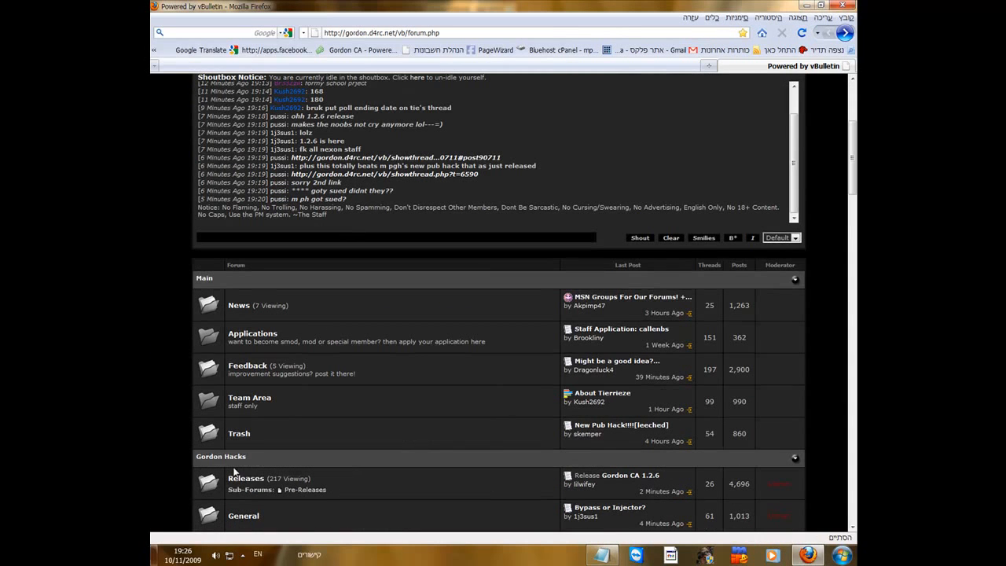
# From Releases, enter the 'Release Gordon CA 1.2.6' thread and follow its GCA126.rar download link
pyautogui.click(245, 478)
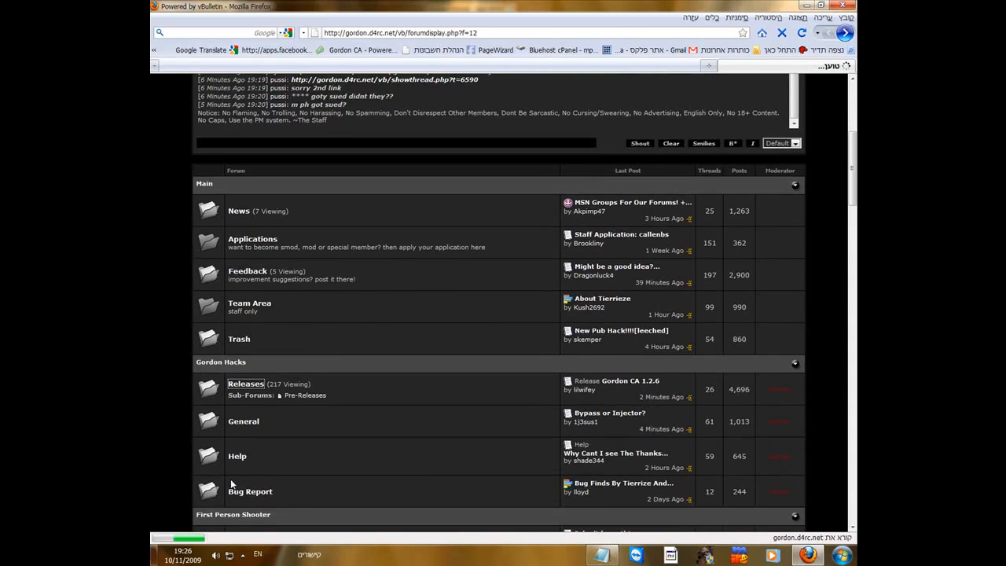
pyautogui.click(245, 384)
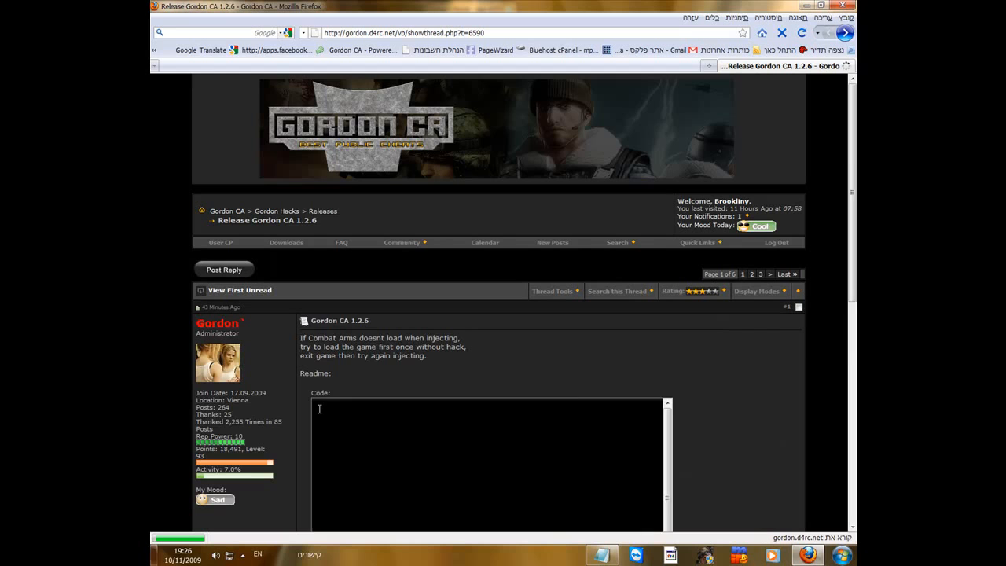
pyautogui.scroll(-3)
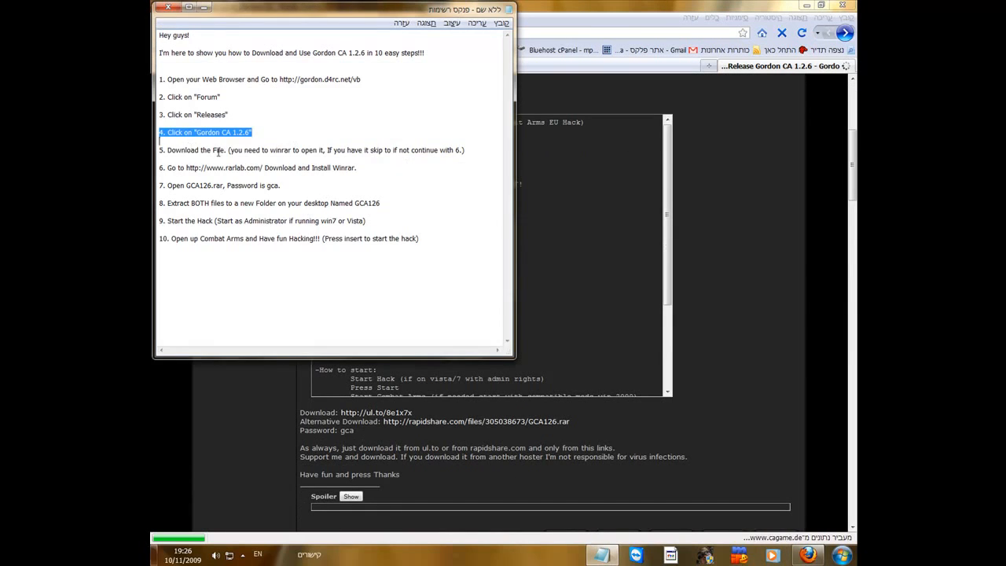
pyautogui.click(169, 6)
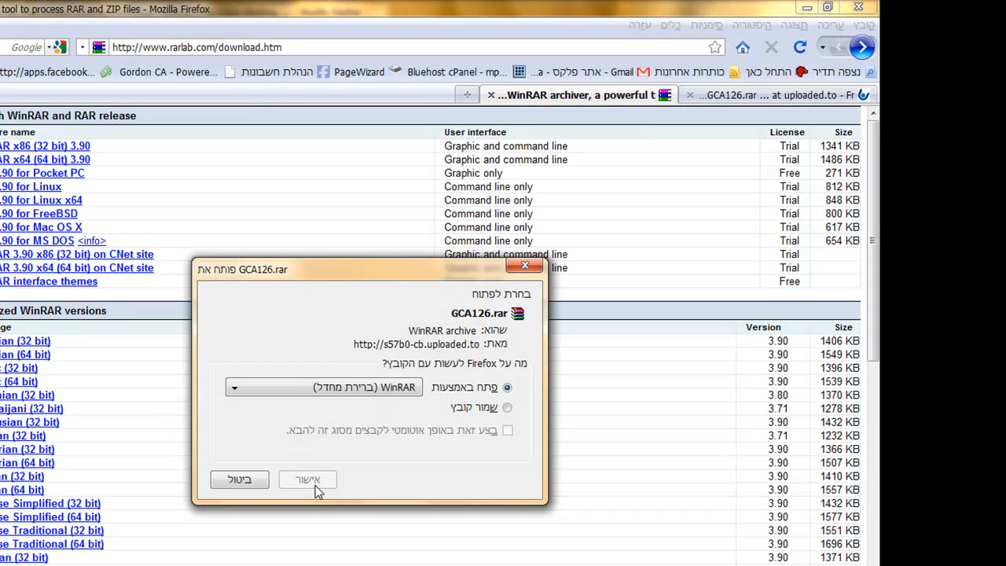
pyautogui.moveTo(711, 92)
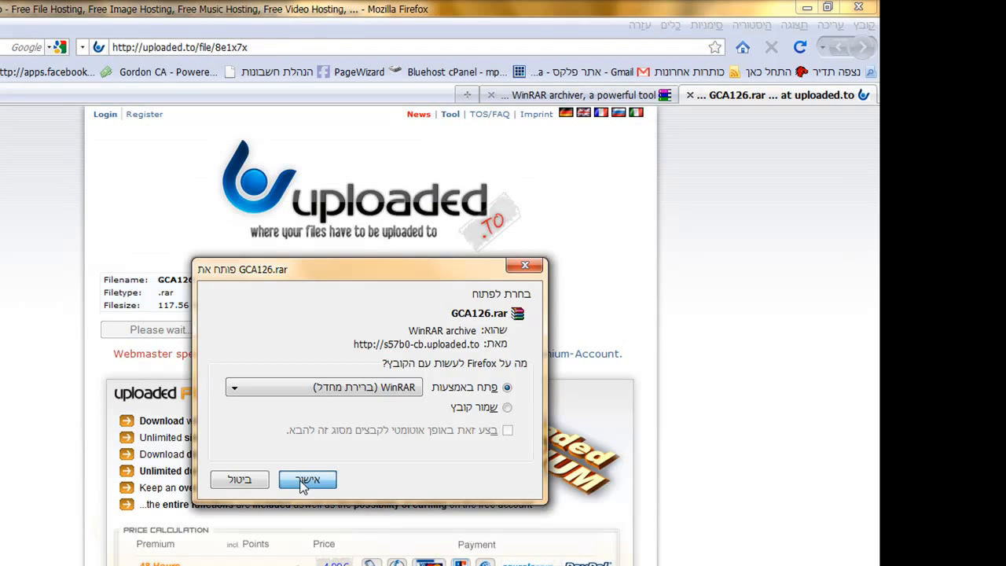
# Accept opening GCA126.rar with WinRAR and open the finished download, reaching the password prompt
pyautogui.click(306, 480)
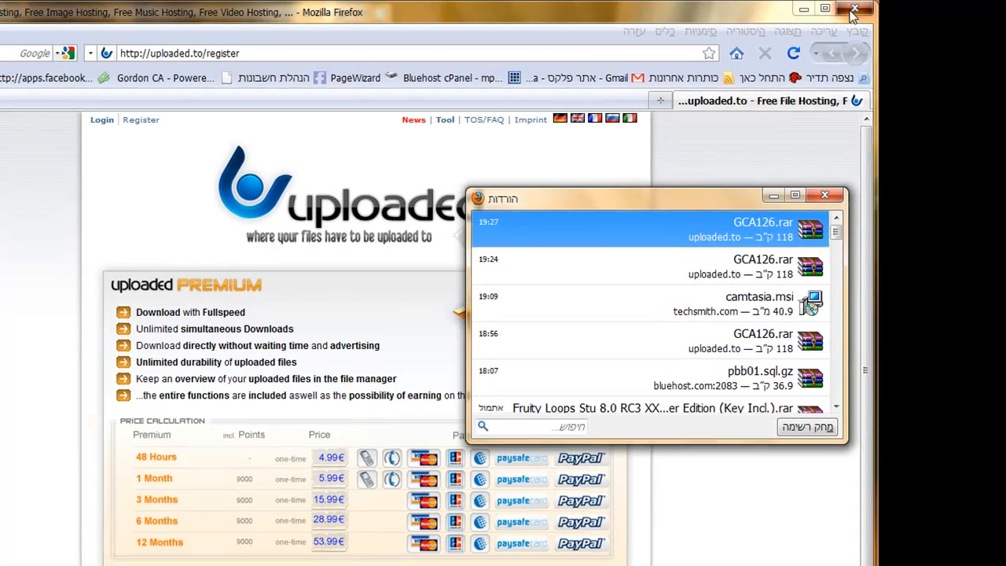
pyautogui.click(856, 9)
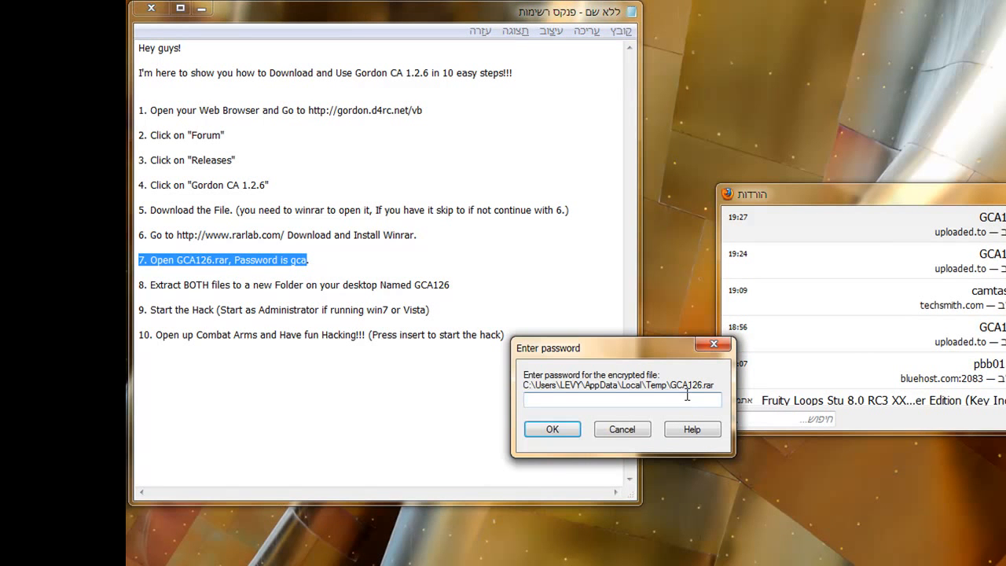
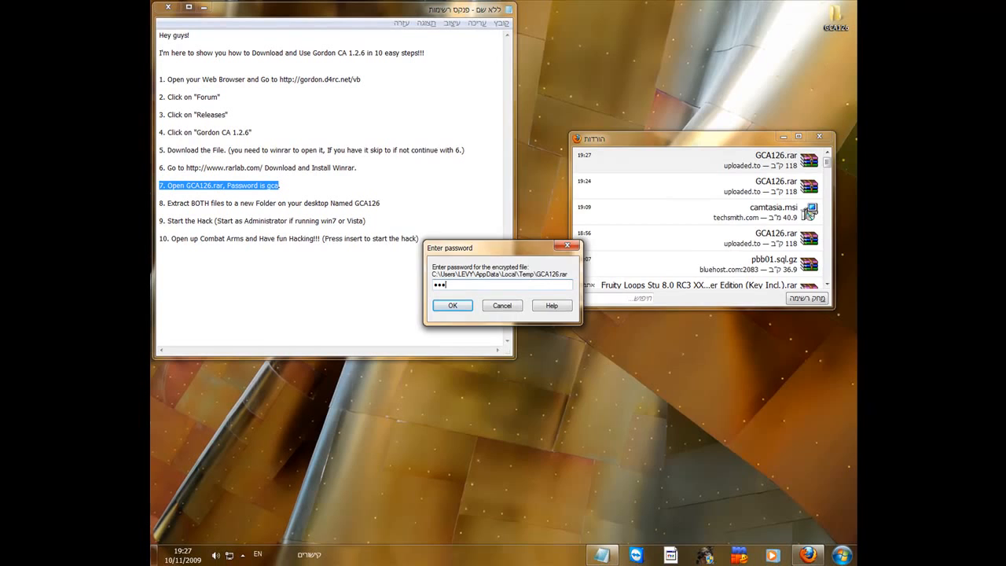
pyautogui.click(453, 305)
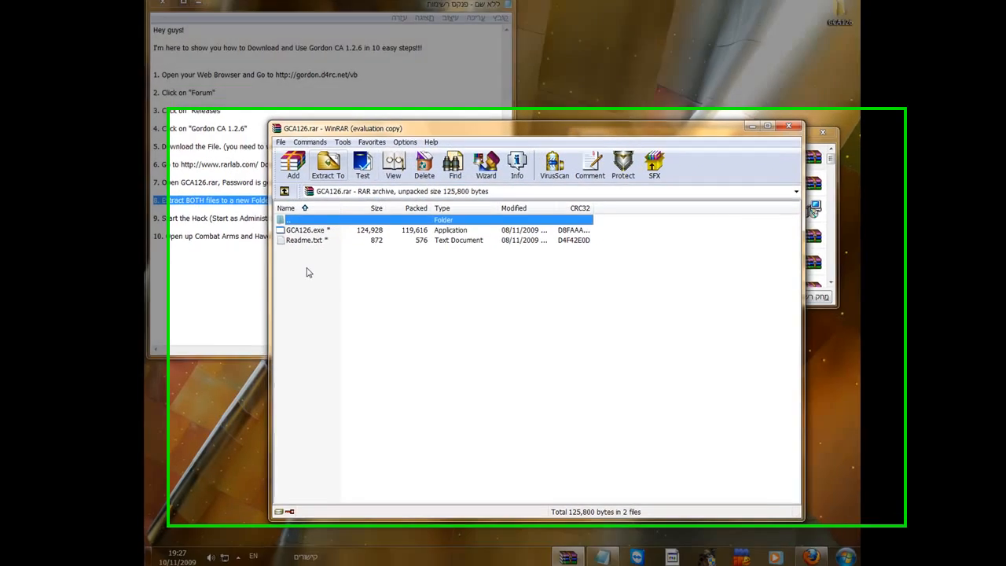
pyautogui.click(327, 166)
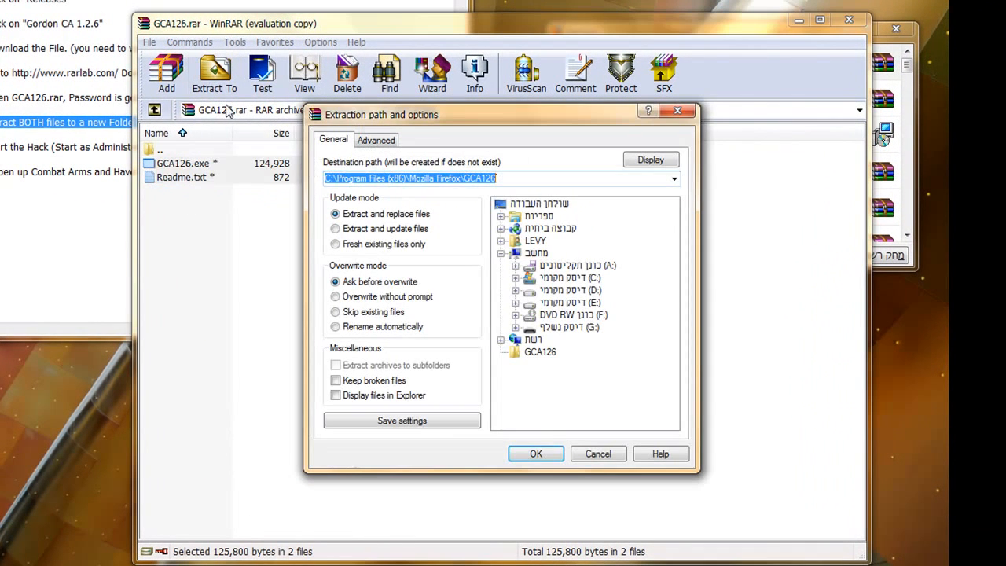
pyautogui.click(540, 352)
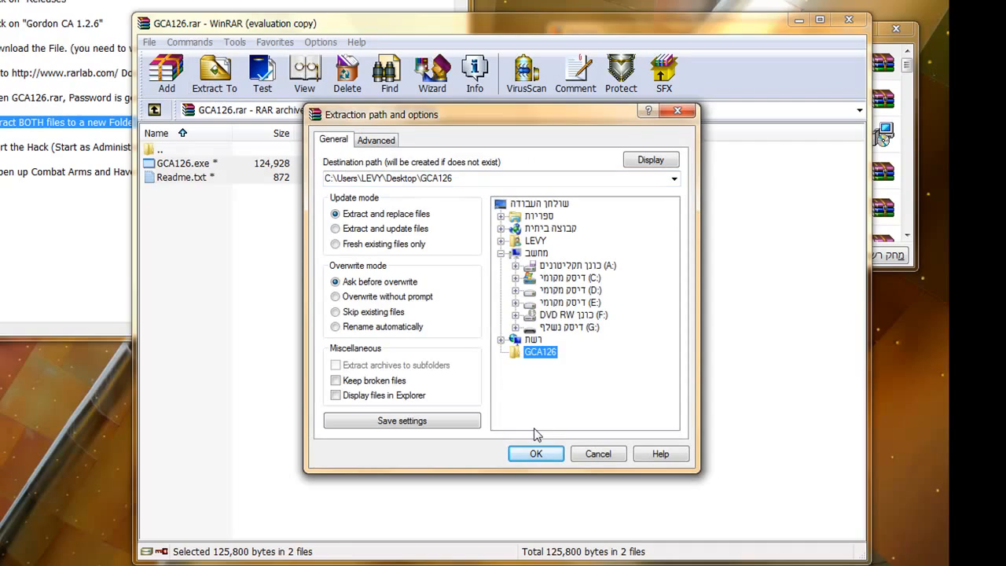
pyautogui.click(534, 453)
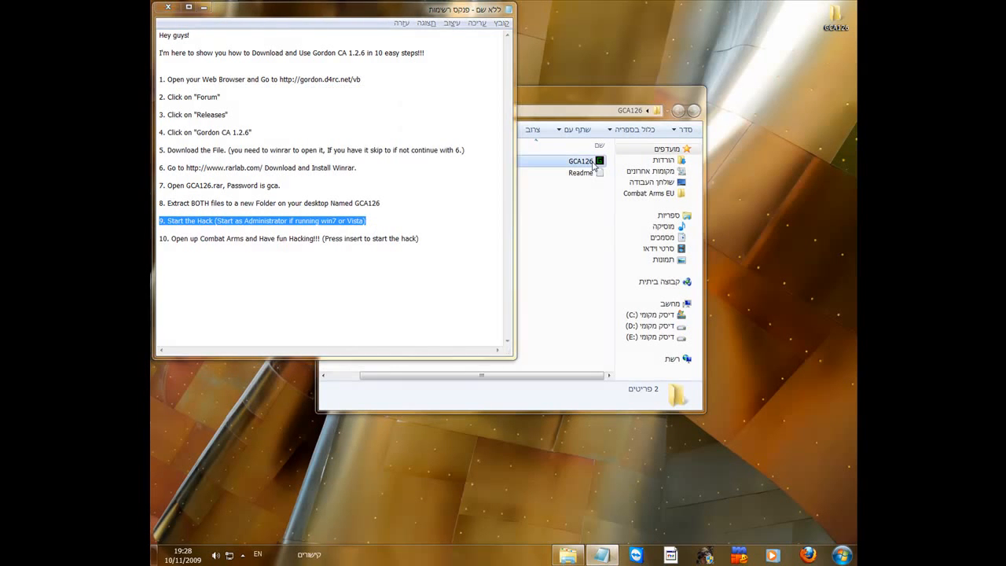
# Run GCA126.exe from the folder, then close the Explorer window and the Notepad notes
pyautogui.rightClick(581, 161)
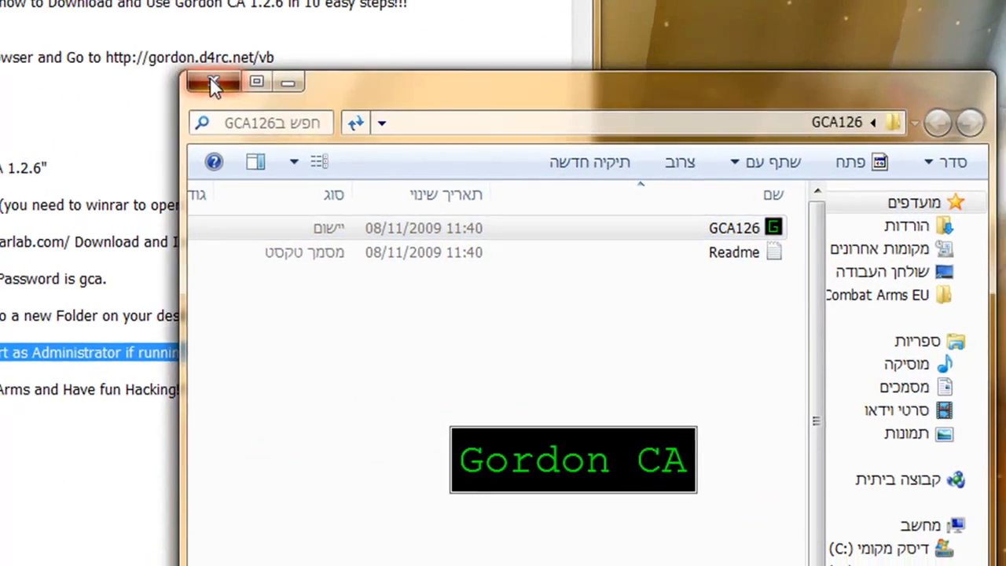
pyautogui.click(212, 82)
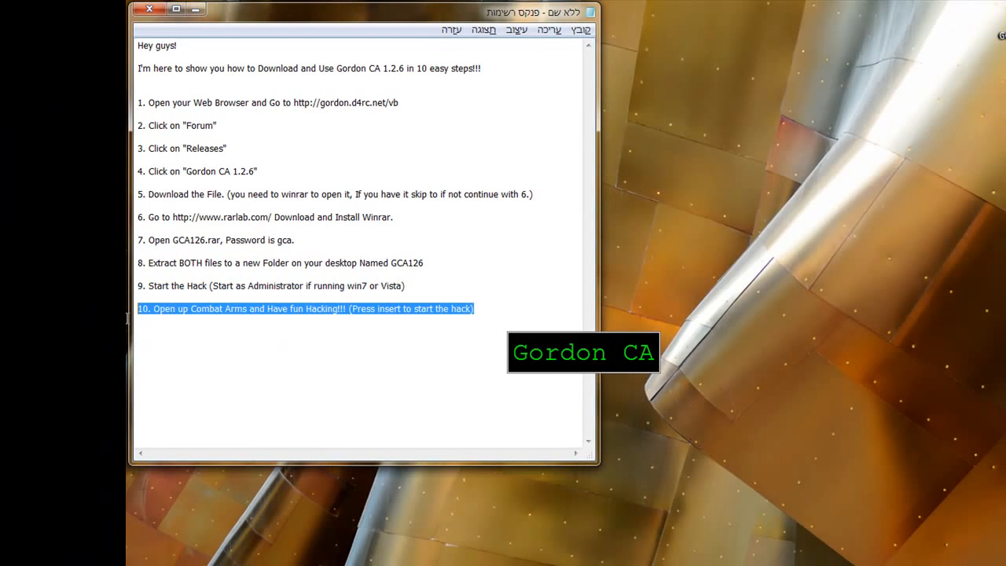
pyautogui.click(176, 9)
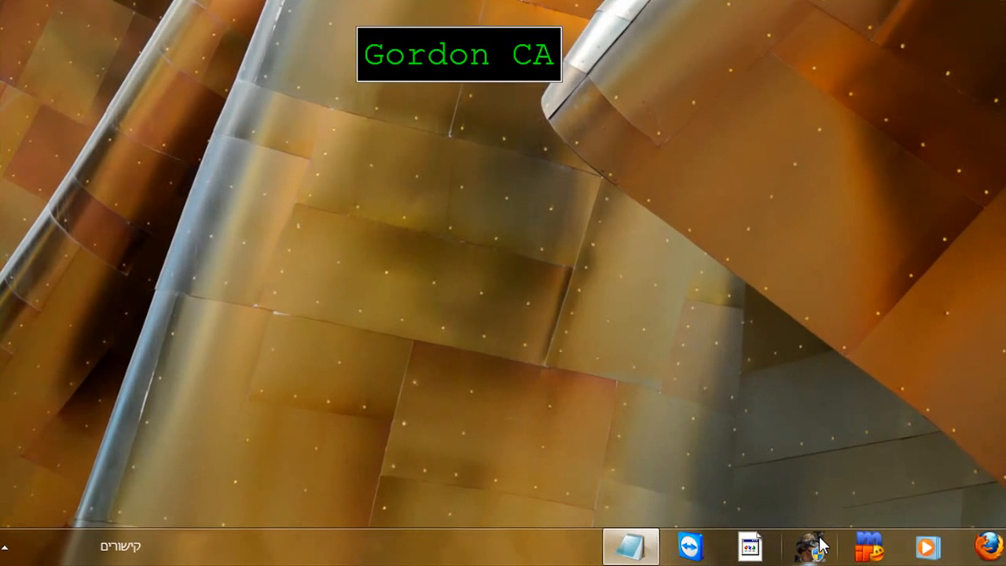
pyautogui.moveTo(716, 236)
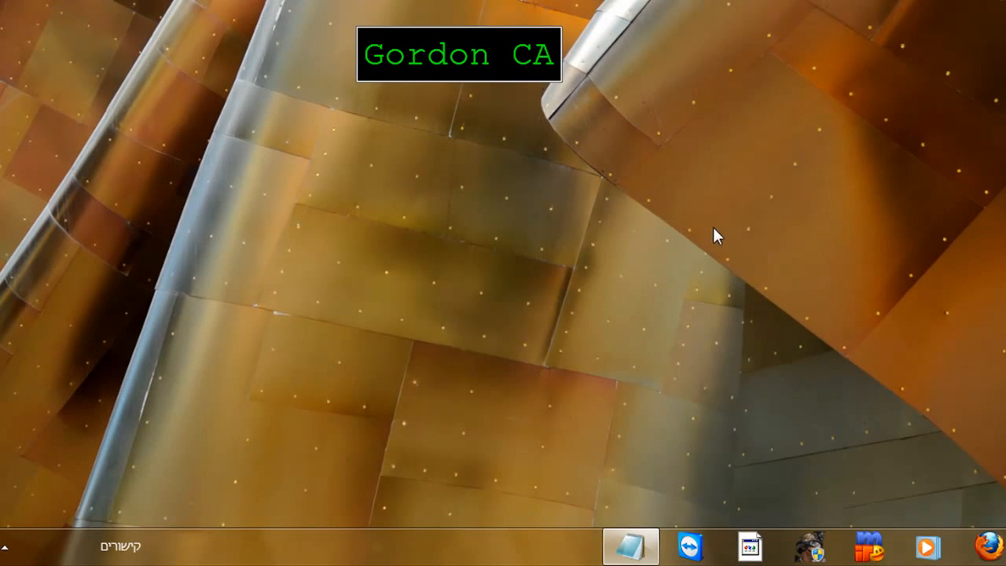